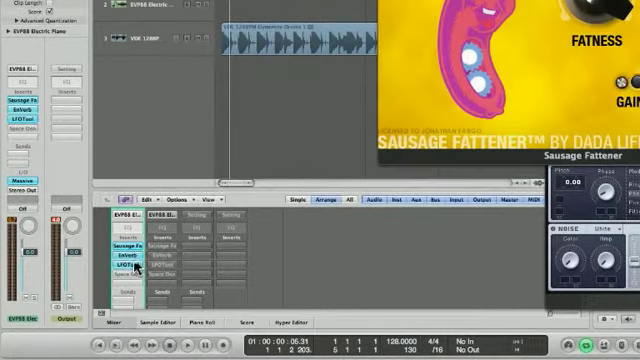
Open the Massive instrument window from the EVP88 Electric Piano channel strip in the Mixer.
left_click(122, 262)
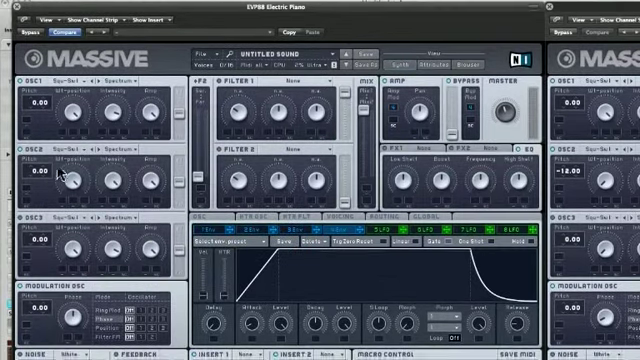
From the initialized Untitled Sound, set OSC2 Pitch to -12.00 for an octave drop.
left_click(72, 155)
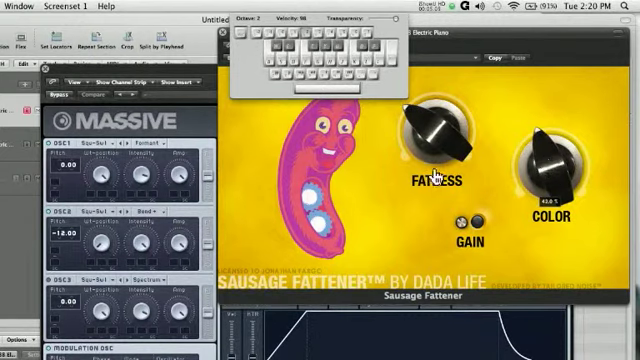
Nudge the FATNESS knob upward to thicken the bass, keeping Color high.
left_click_drag(432, 140, 432, 125)
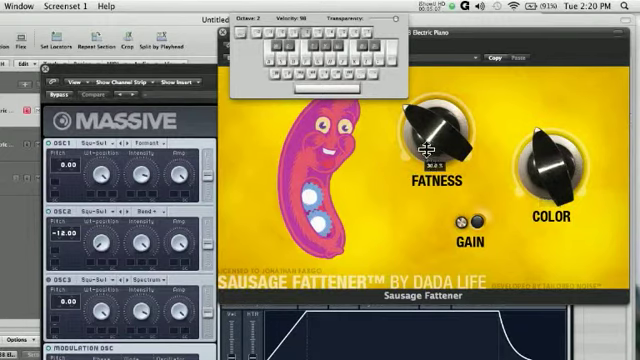